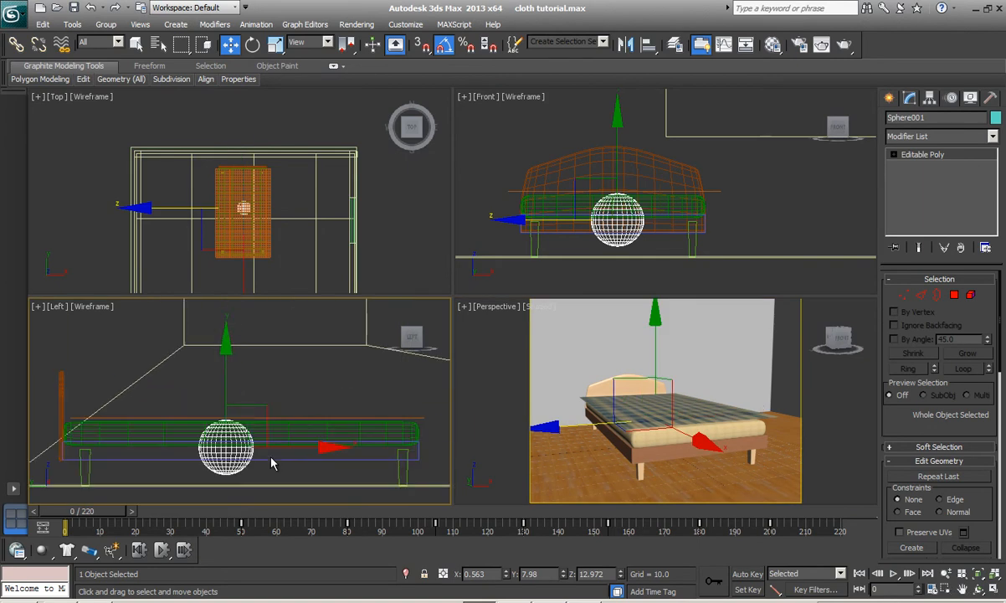
# - Set Sphere001 as a Kinematic Rigid Body from the MassFX toolbar flyout
pyautogui.moveTo(226, 452); pyautogui.dragTo(226, 415)
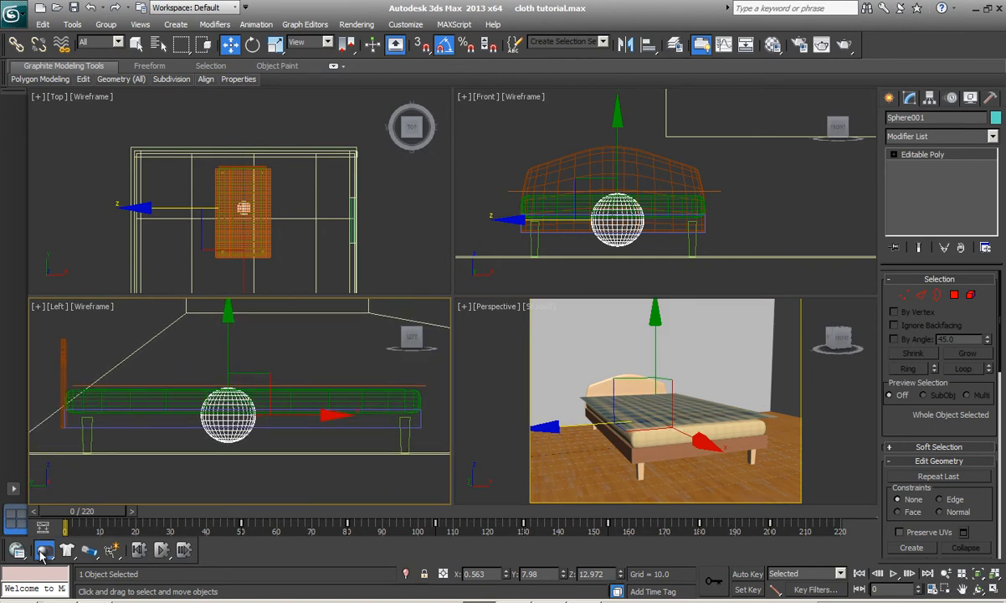
pyautogui.click(43, 549)
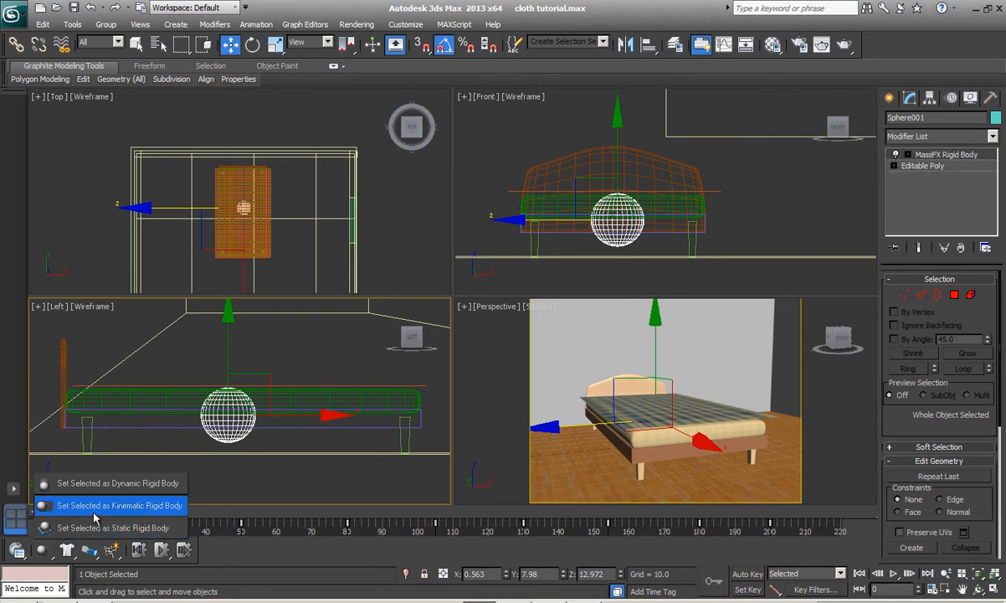
pyautogui.click(119, 506)
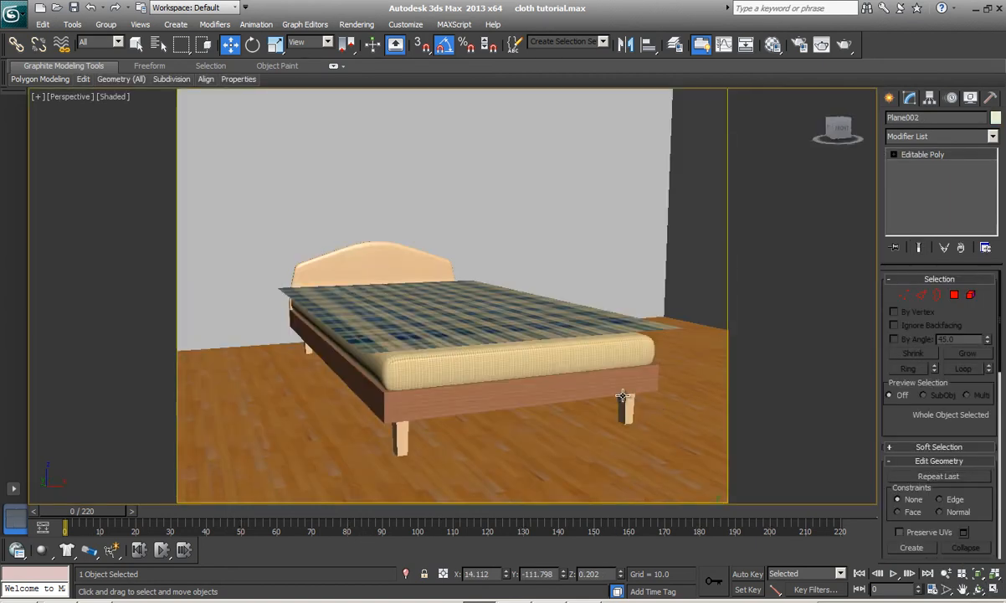
# - Show edged faces with F4 and maximize the viewport over the bed pieces
pyautogui.press('F4')
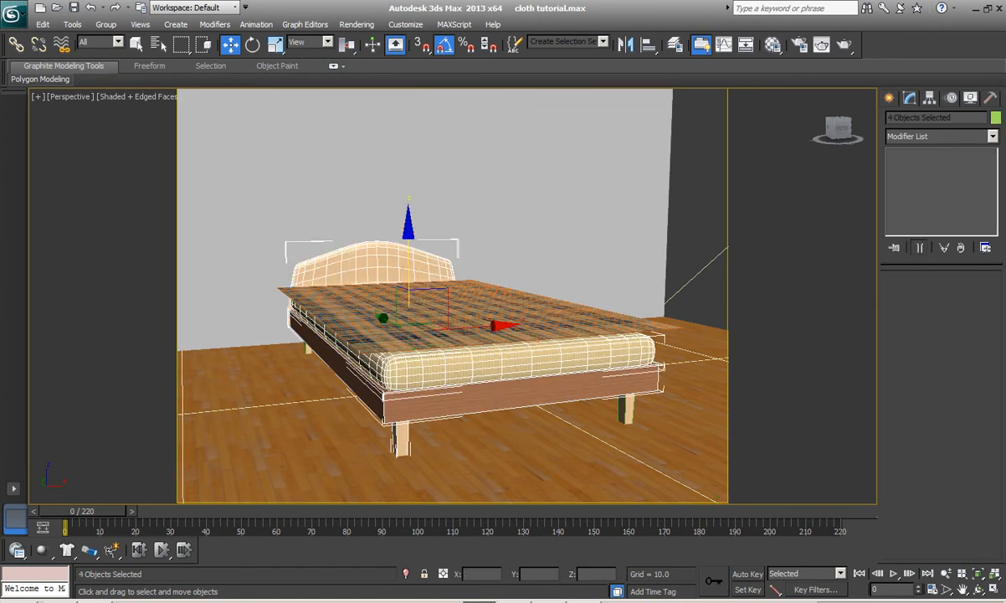
pyautogui.press('alt+w')
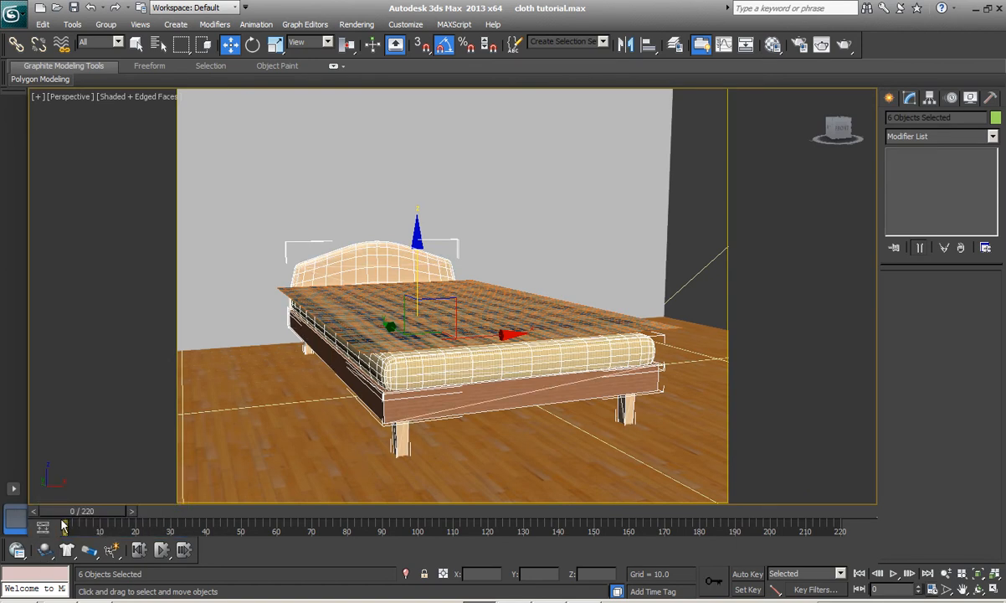
pyautogui.moveTo(33, 556)
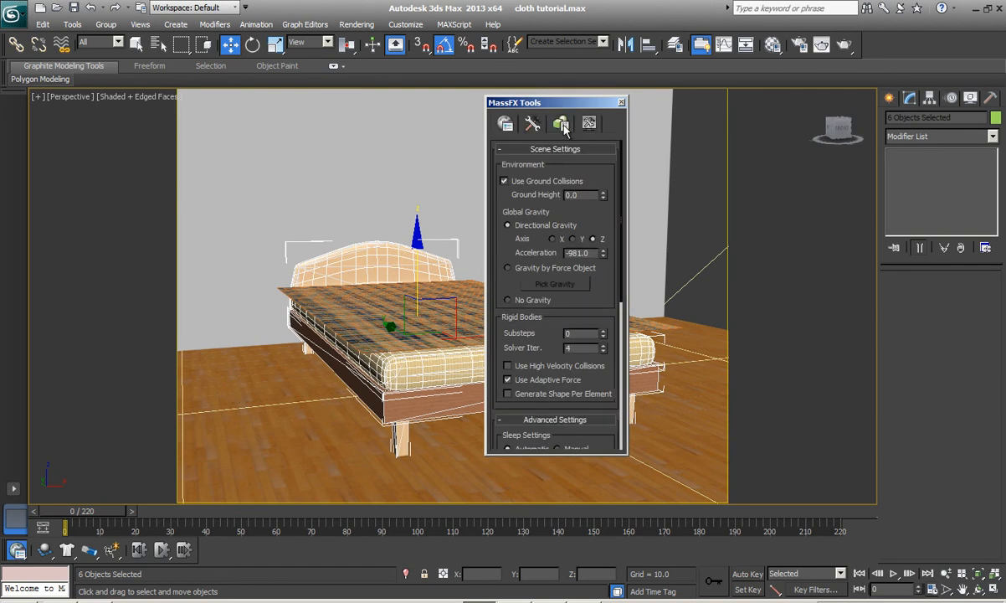
# - Set the bed pieces' Physical Mesh type to Original in the Multi-Object Editor and close MassFX Tools
pyautogui.click(561, 124)
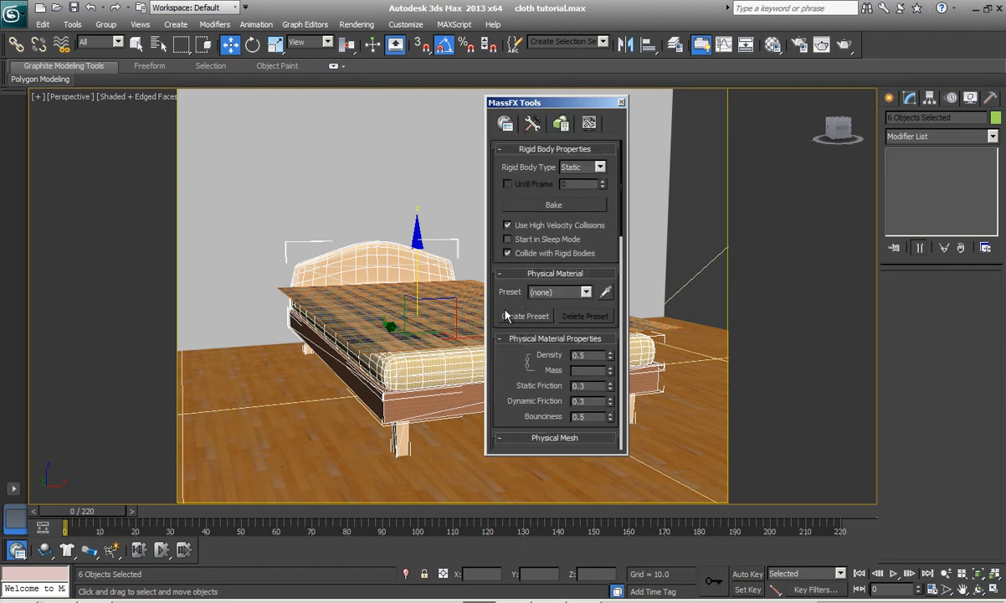
pyautogui.scroll(-3)
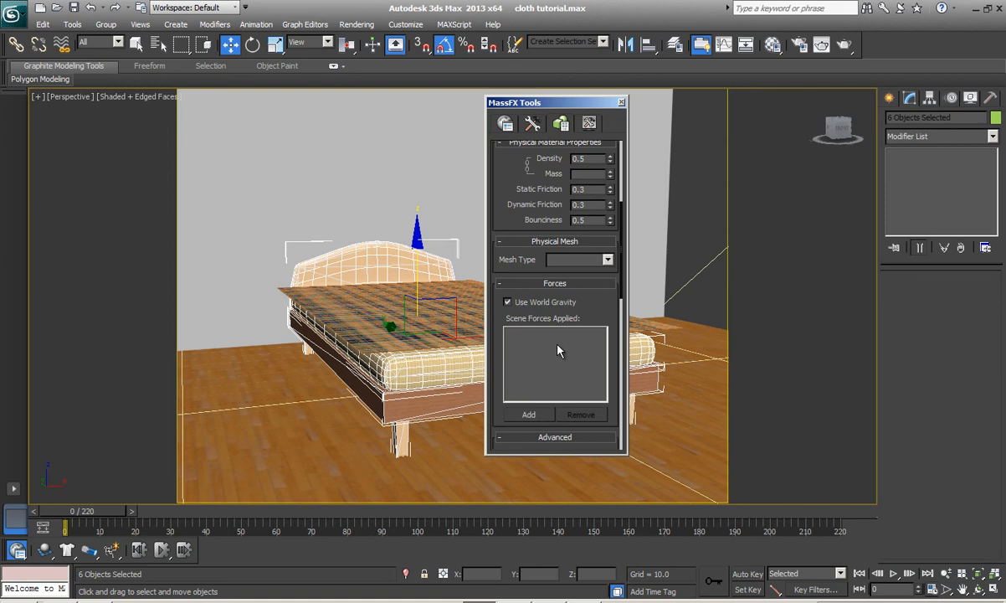
pyautogui.click(606, 260)
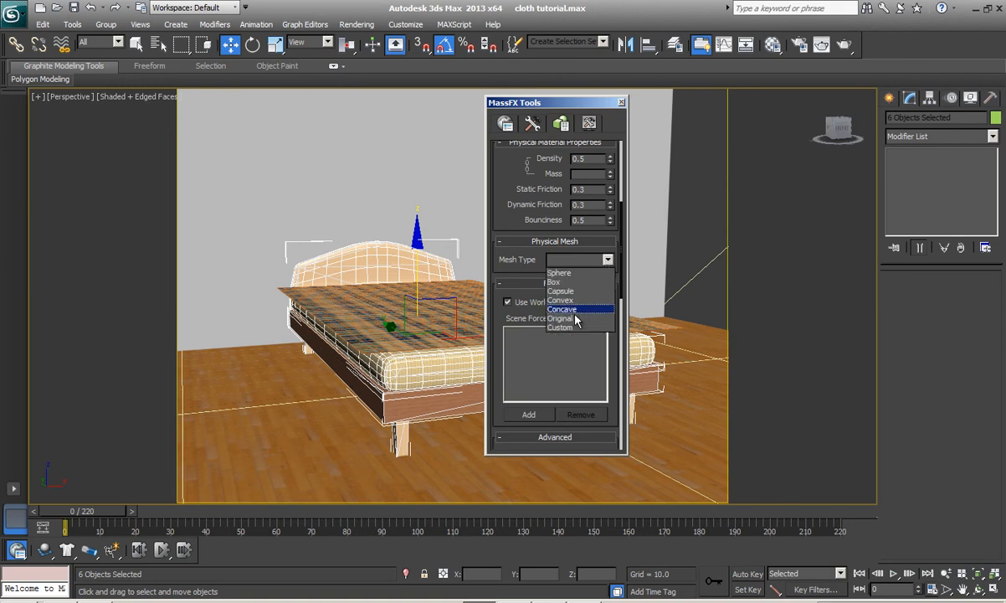
pyautogui.click(561, 318)
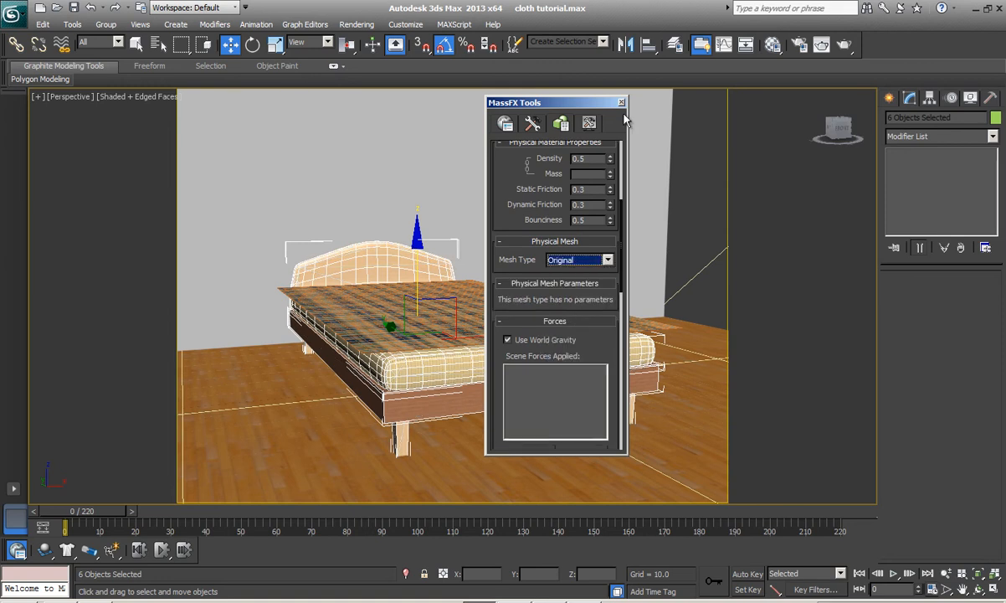
pyautogui.click(621, 102)
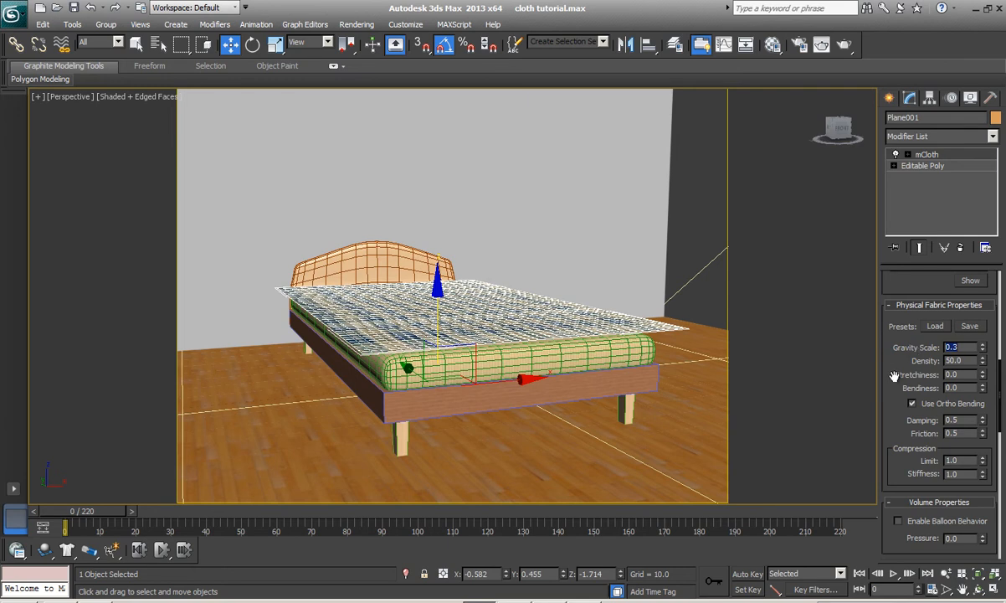
# - Scroll the mCloth panel through Physical Fabric, Volume and Interaction rollouts
pyautogui.scroll(-3)
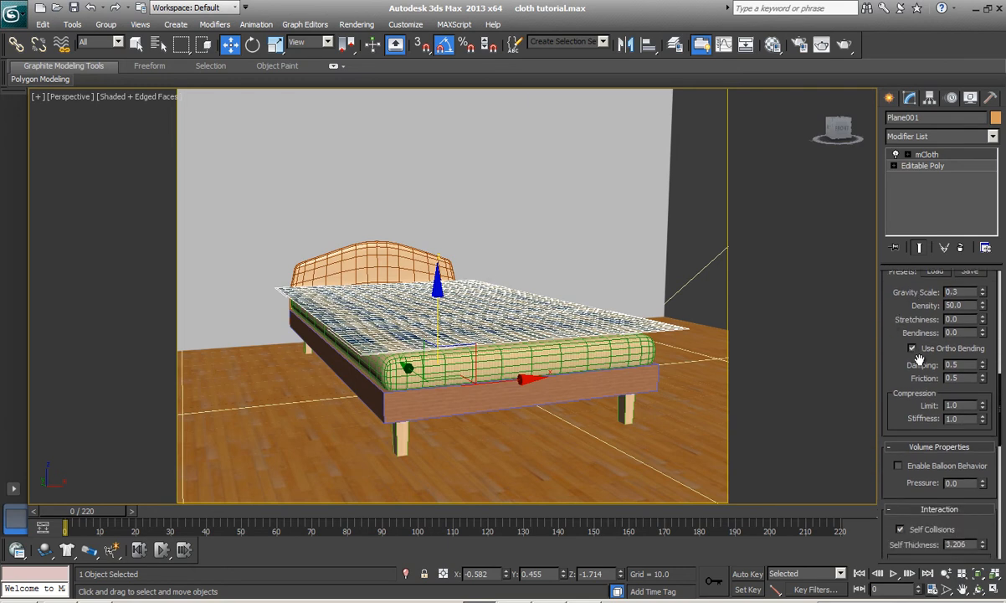
pyautogui.scroll(-3)
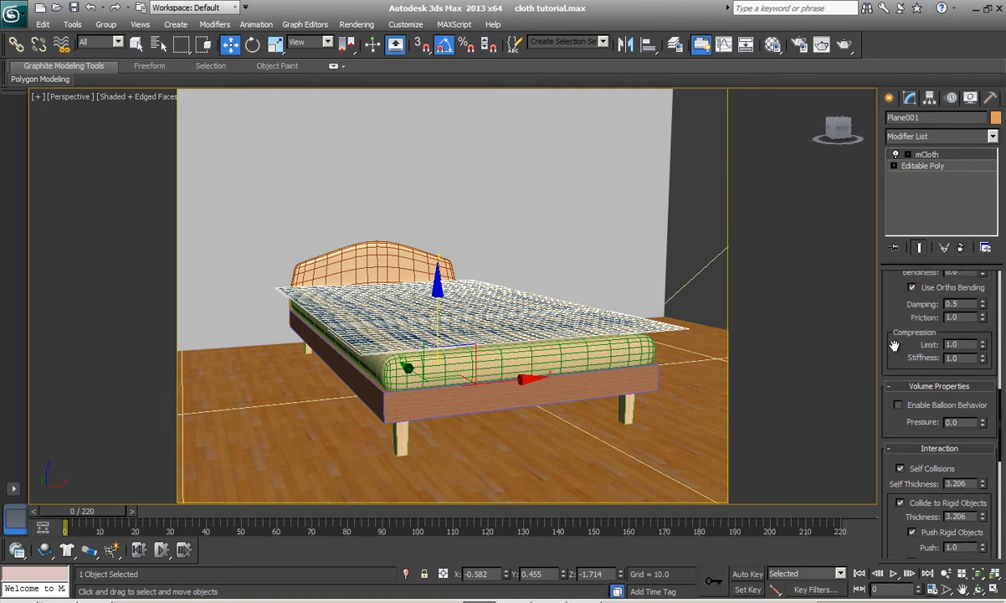
pyautogui.scroll(3)
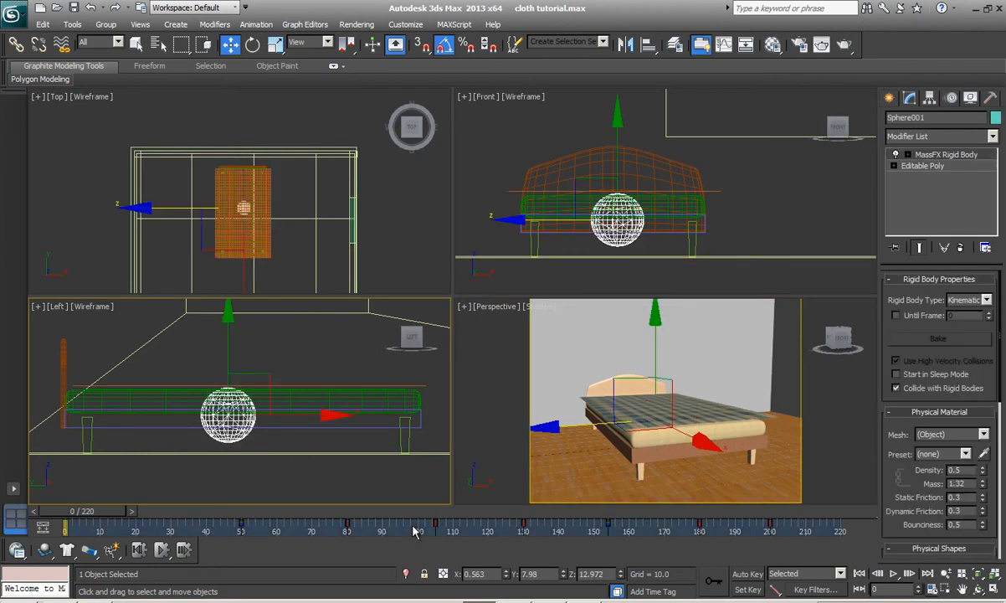
pyautogui.moveTo(114, 517)
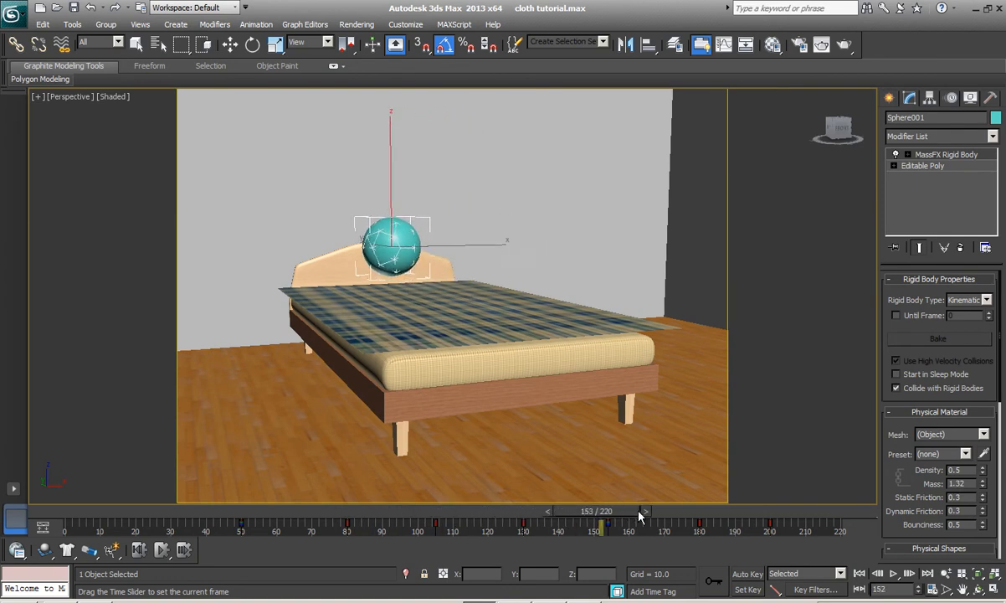
# - Scrub the time slider and play the sphere's animation above the bed, then stop
pyautogui.moveTo(601, 523); pyautogui.dragTo(807, 523)
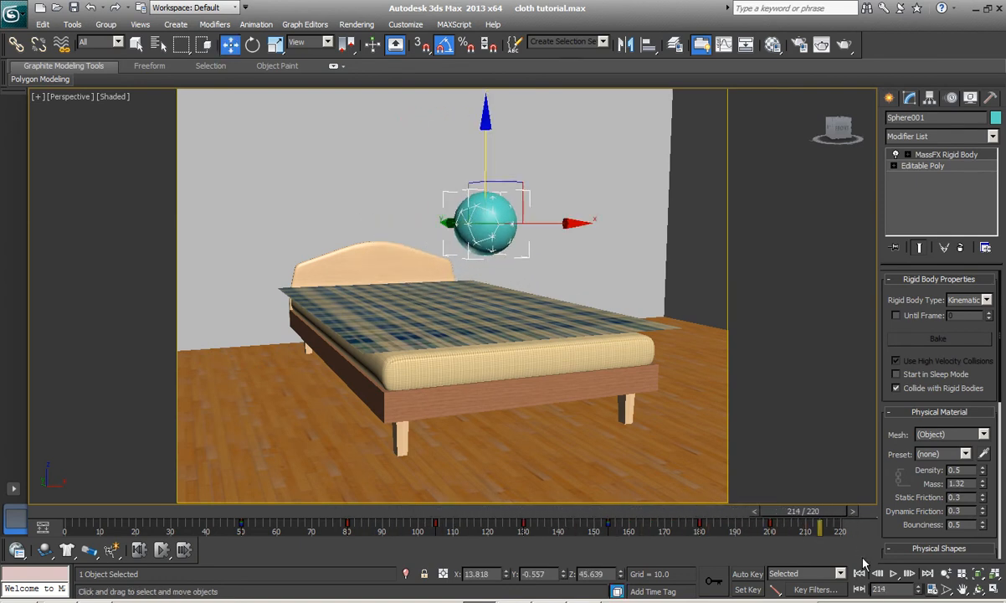
pyautogui.click(892, 572)
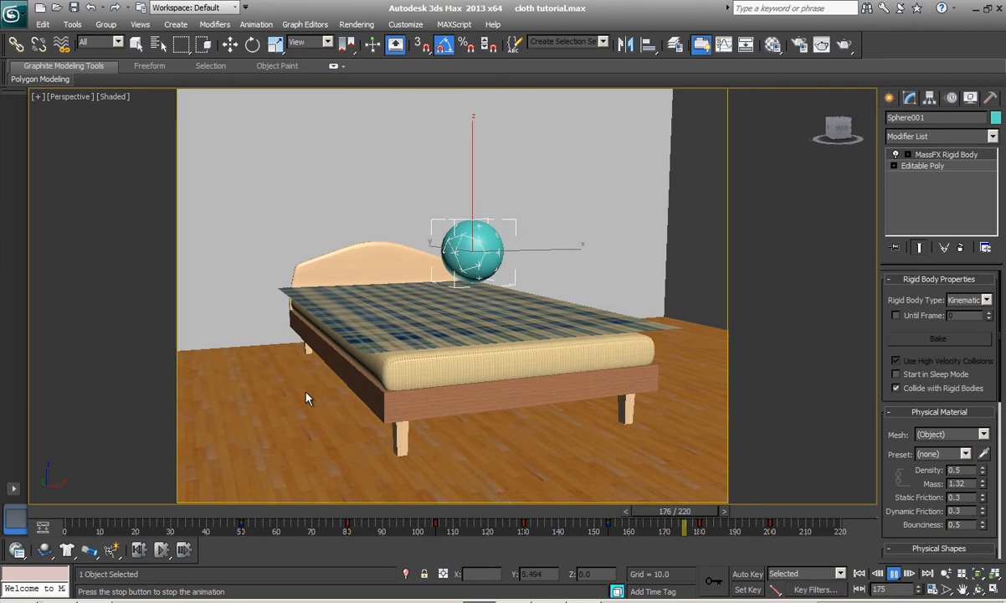
pyautogui.click(894, 573)
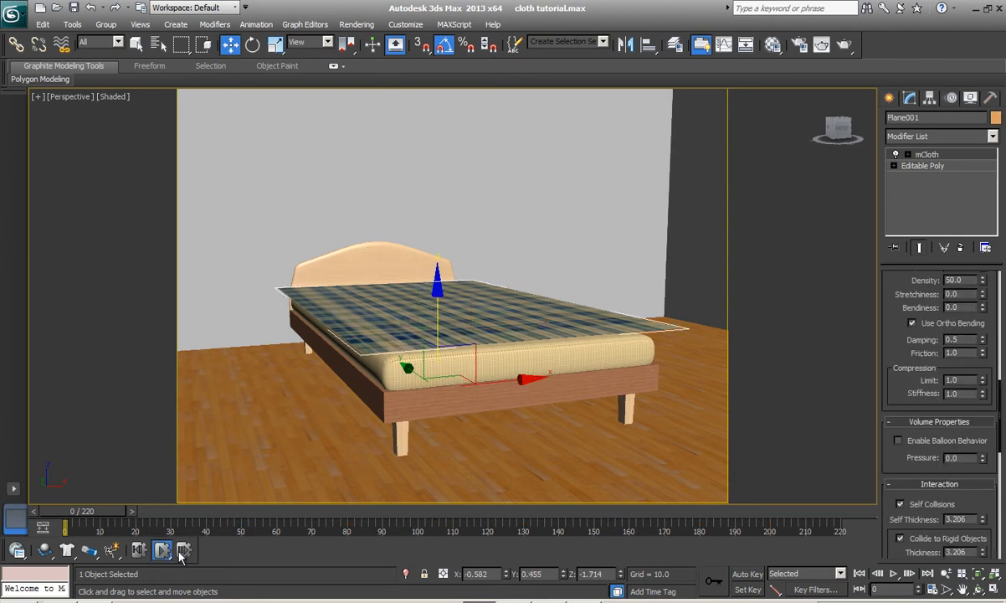
# - Start the MassFX simulation so the sheet reacts to the sphere
pyautogui.click(161, 549)
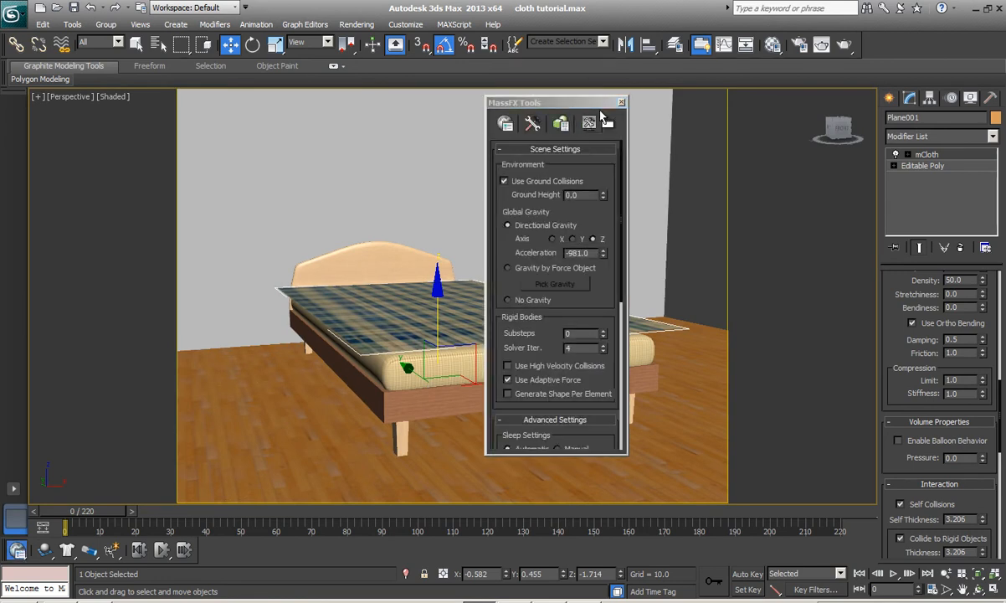
# - Move the MassFX Tools window aside and show the Simulation Tools baking options
pyautogui.moveTo(544, 102); pyautogui.dragTo(613, 117)
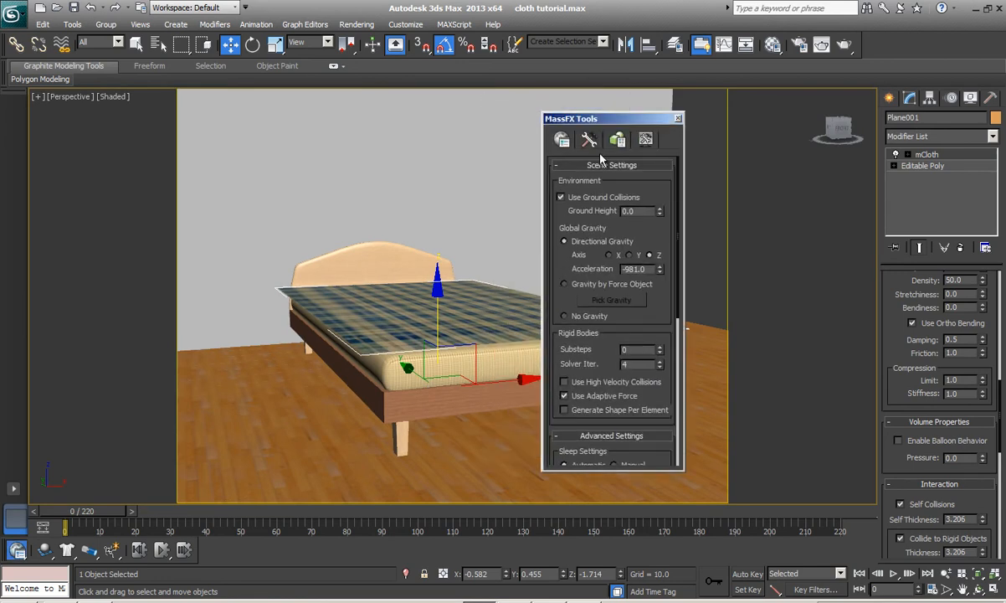
pyautogui.click(562, 141)
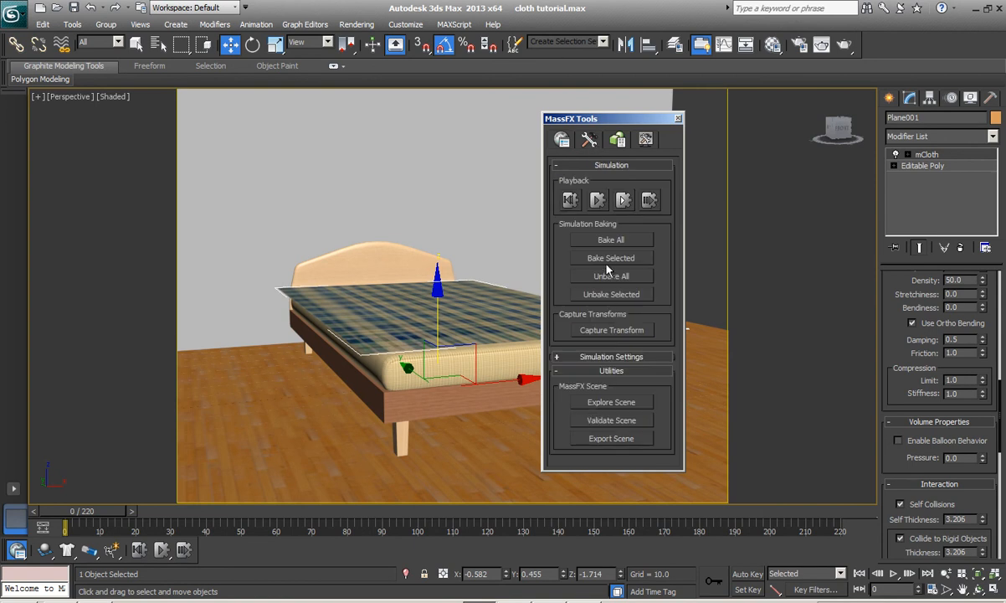
pyautogui.moveTo(609, 243)
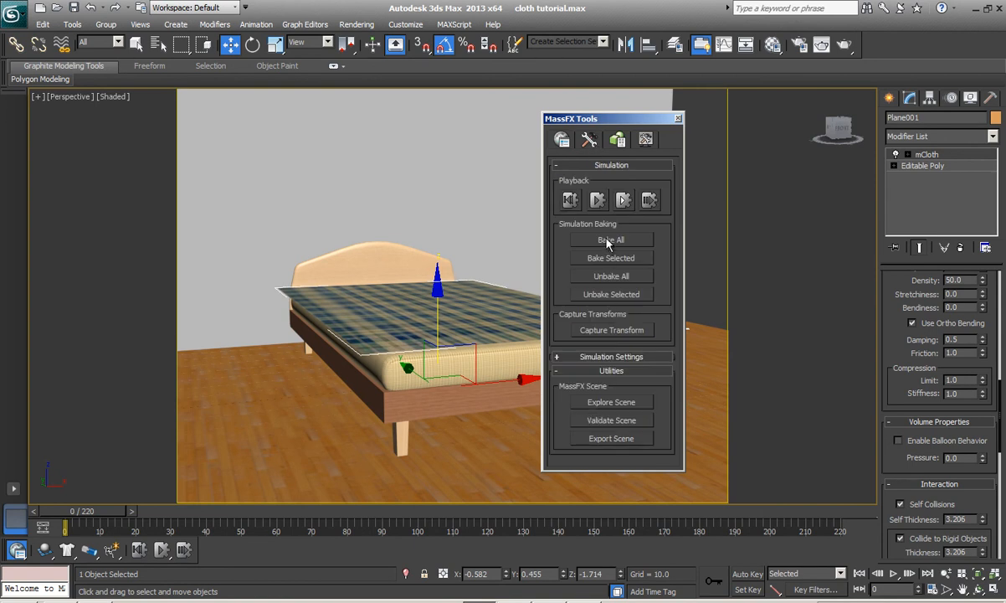